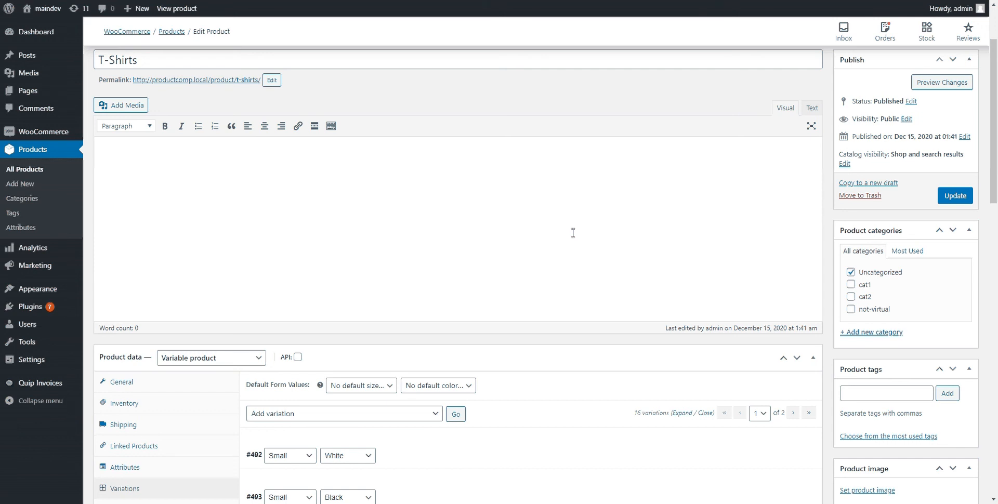
# Review the product's size and color attributes in its edit screen
pyautogui.click(307, 157)
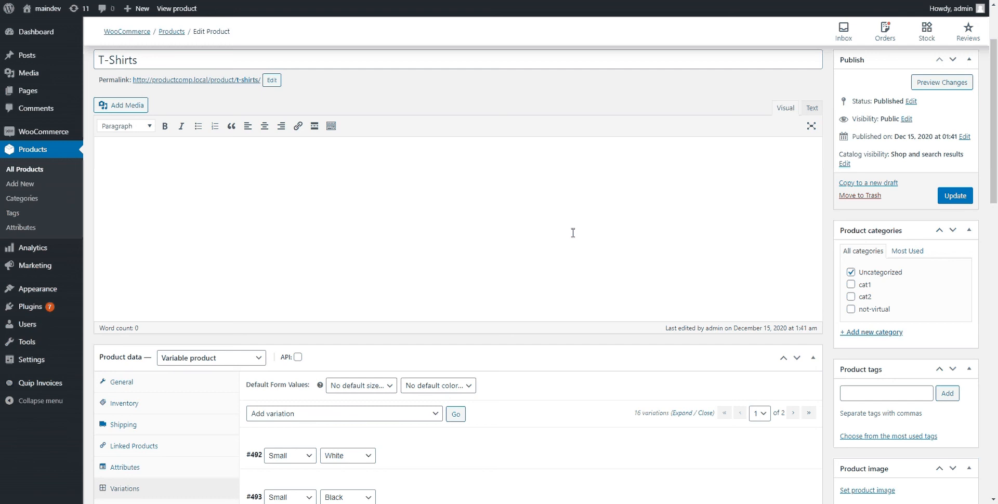
pyautogui.click(308, 157)
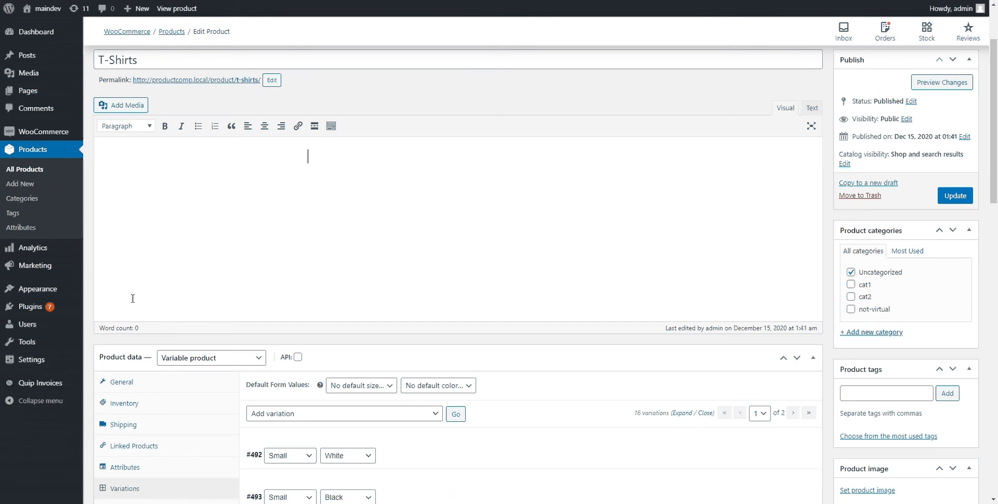
pyautogui.click(124, 466)
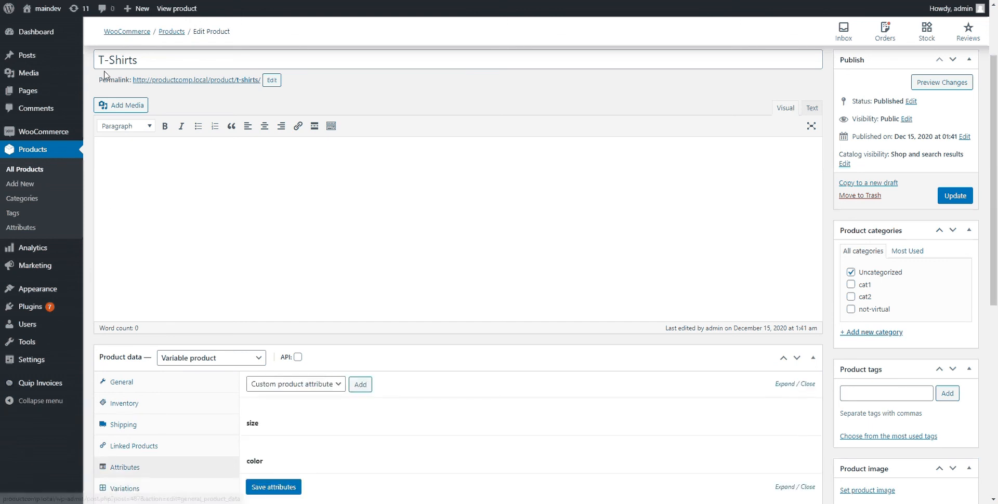
pyautogui.scroll(-3)
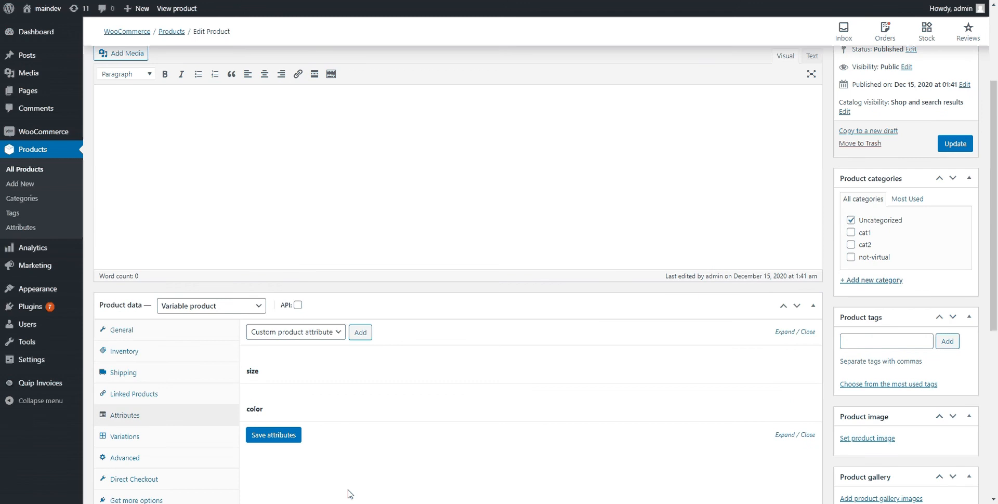
pyautogui.moveTo(301, 466)
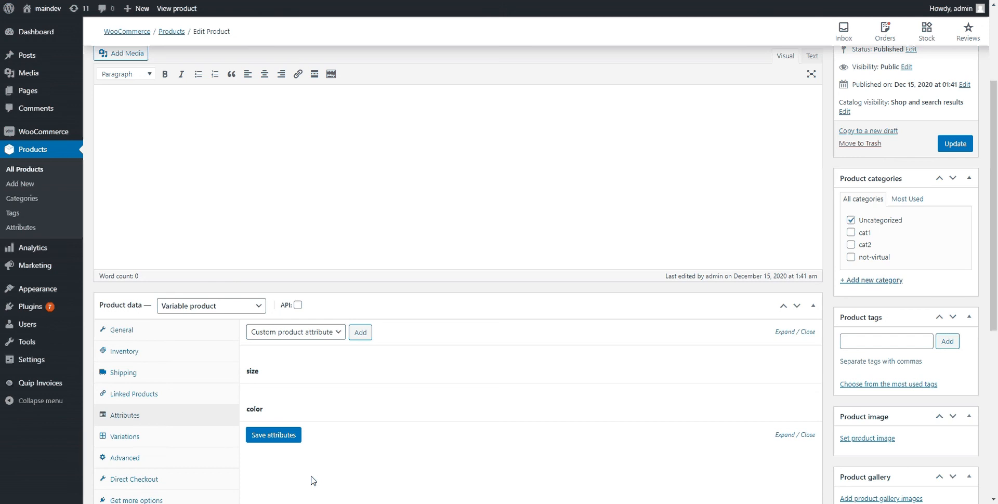
# Review the product's list of variations, scrolling through them
pyautogui.click(126, 435)
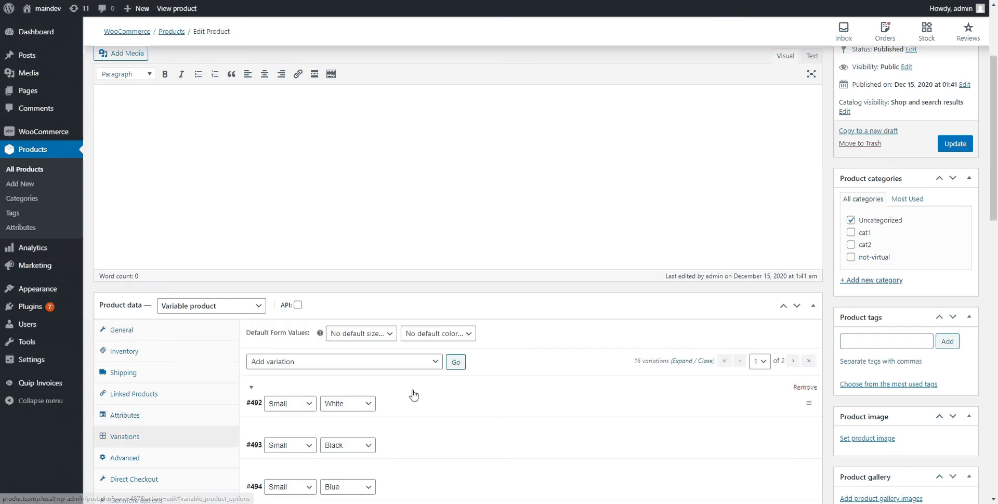
pyautogui.scroll(-3)
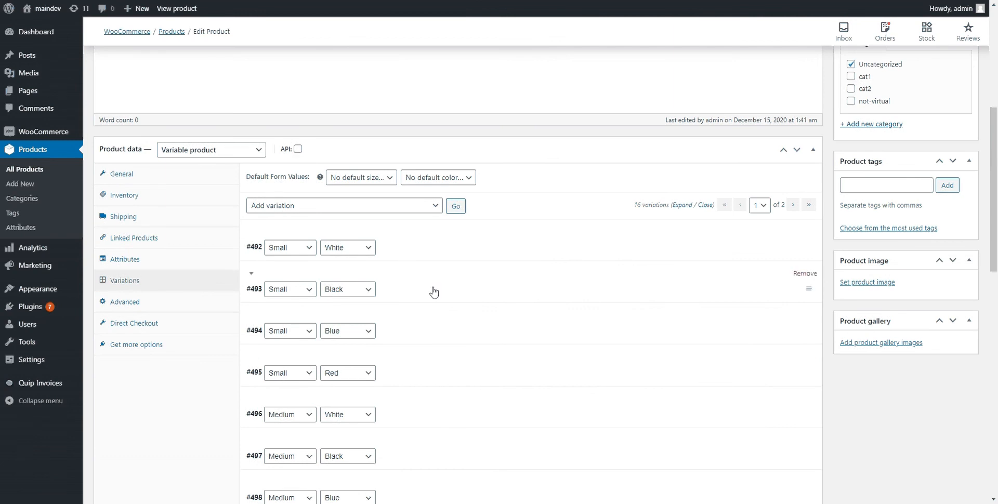
pyautogui.scroll(-3)
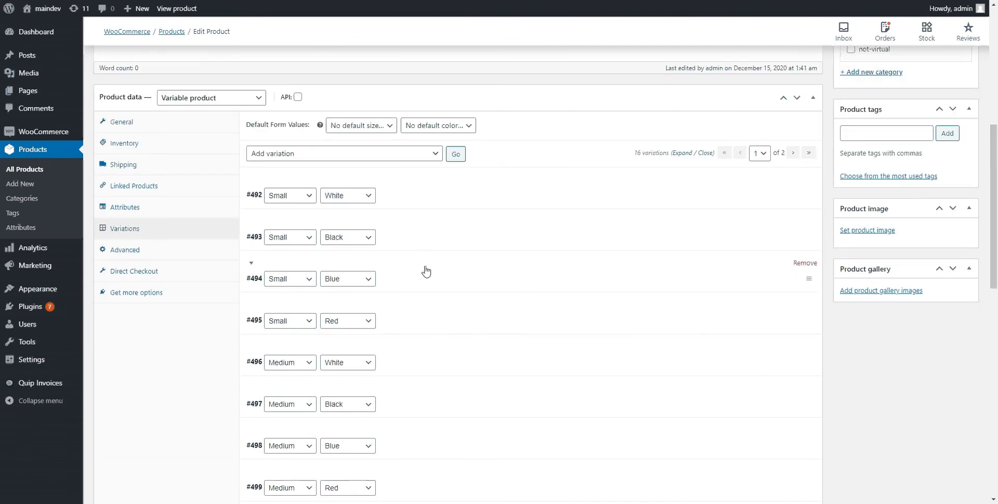
pyautogui.moveTo(379, 370)
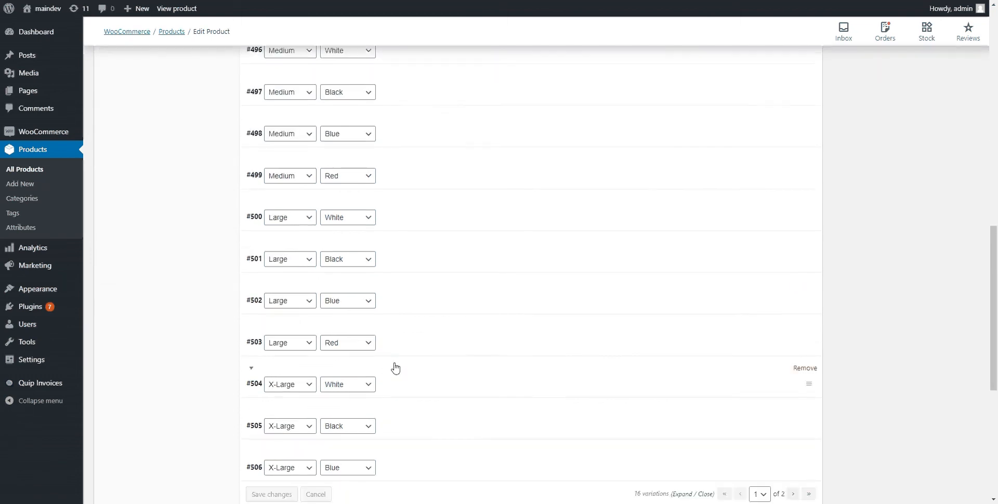
pyautogui.scroll(3)
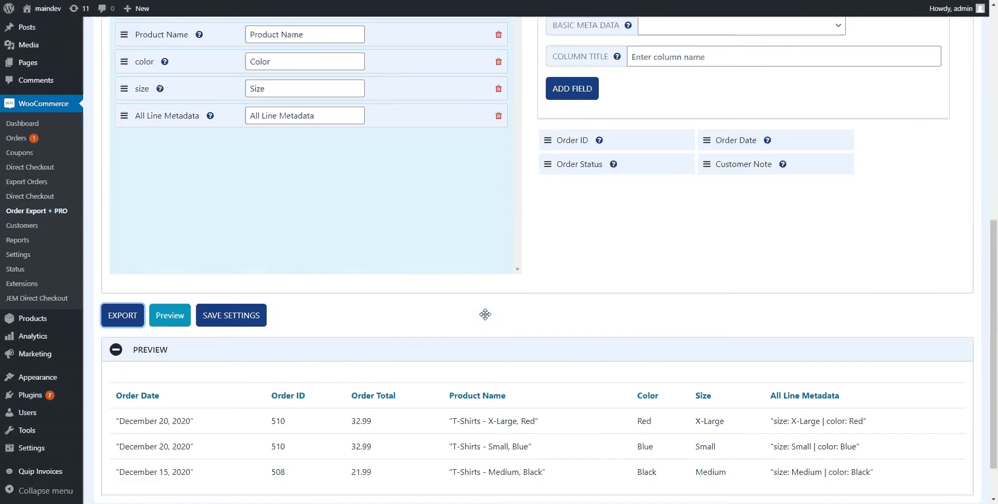
pyautogui.scroll(-3)
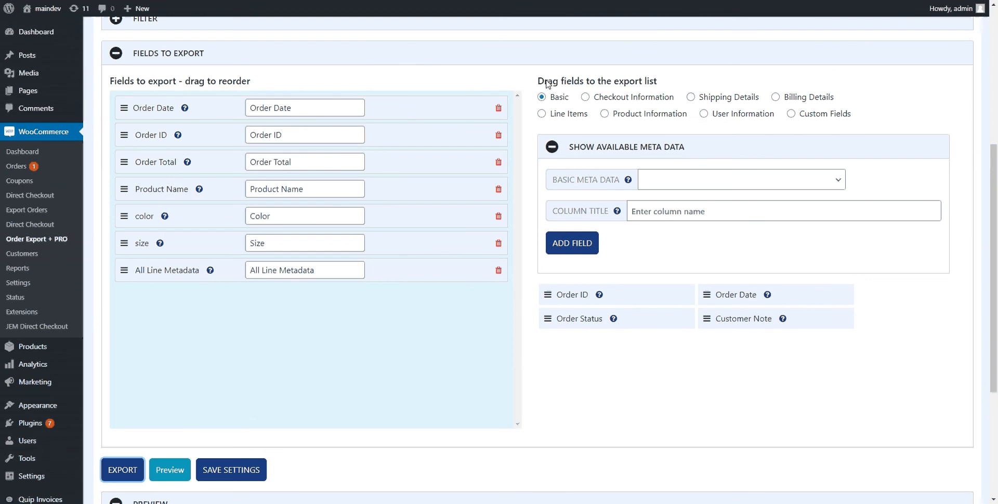
pyautogui.moveTo(557, 116)
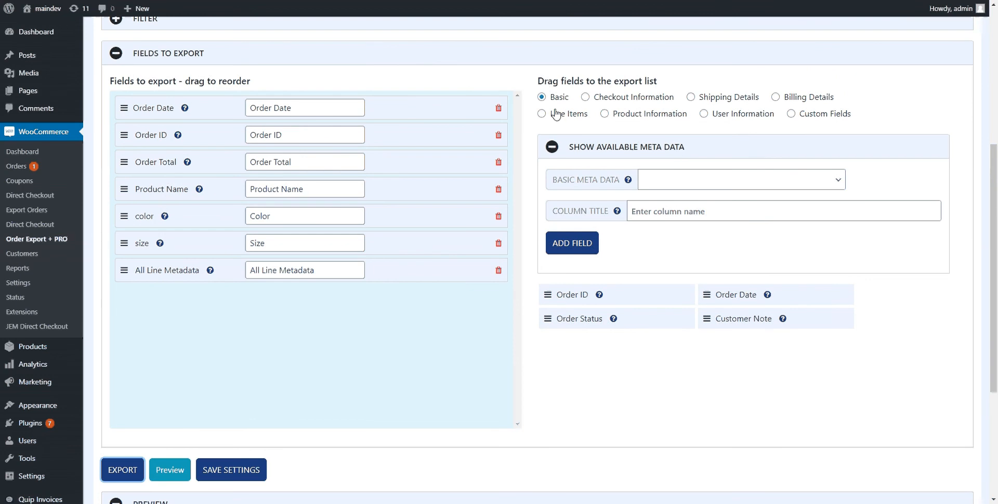
pyautogui.moveTo(556, 115)
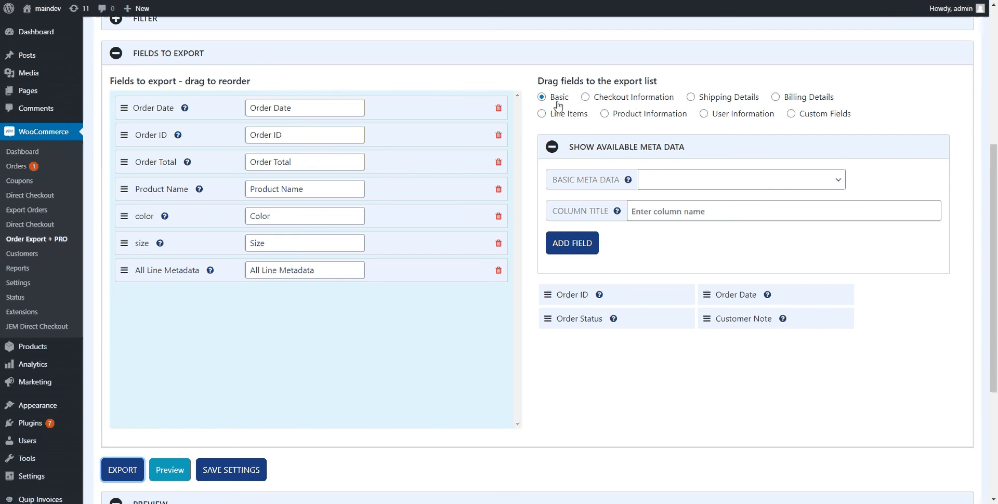
pyautogui.moveTo(728, 101)
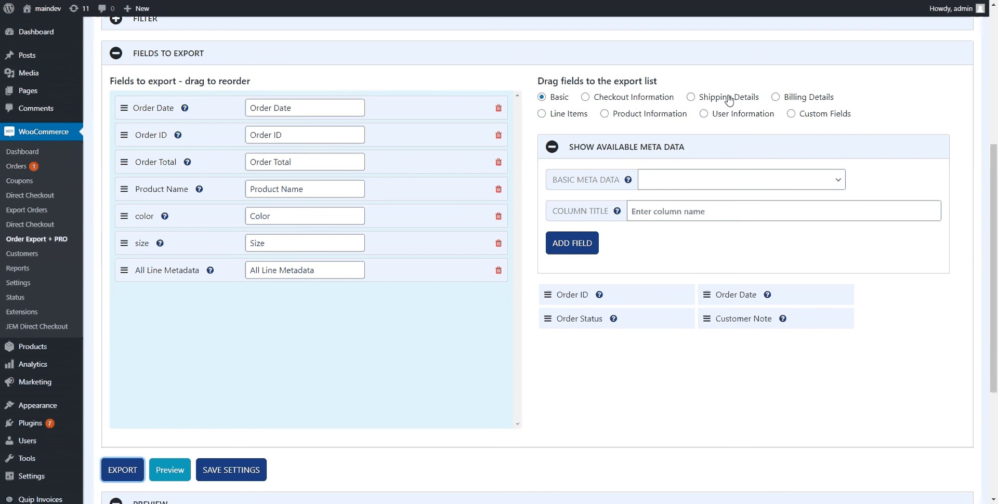
# Show the Line Items category of available fields, including All Line Metadata
pyautogui.click(541, 114)
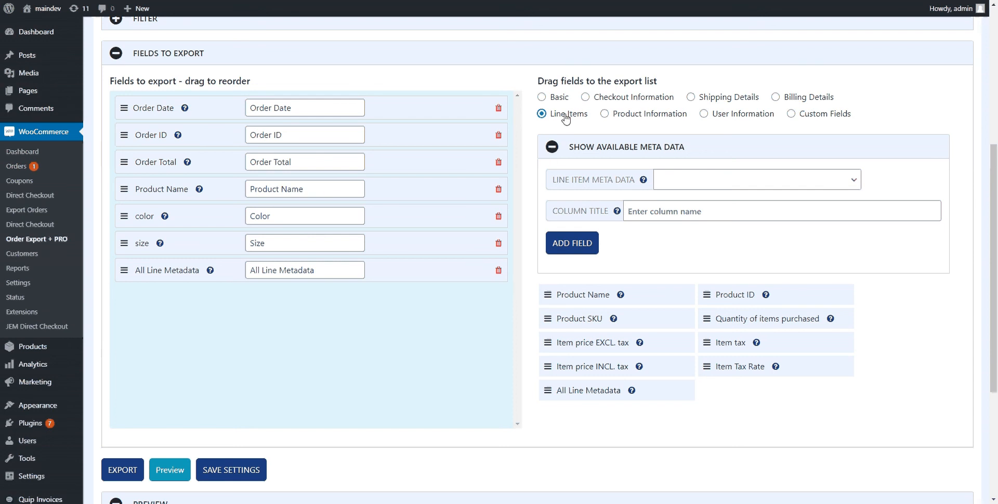
pyautogui.moveTo(599, 159)
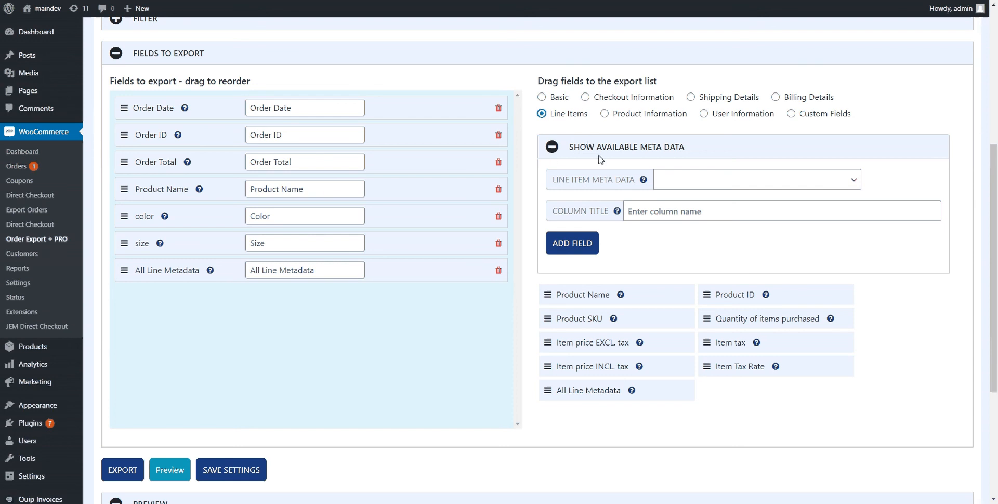
pyautogui.moveTo(720, 194)
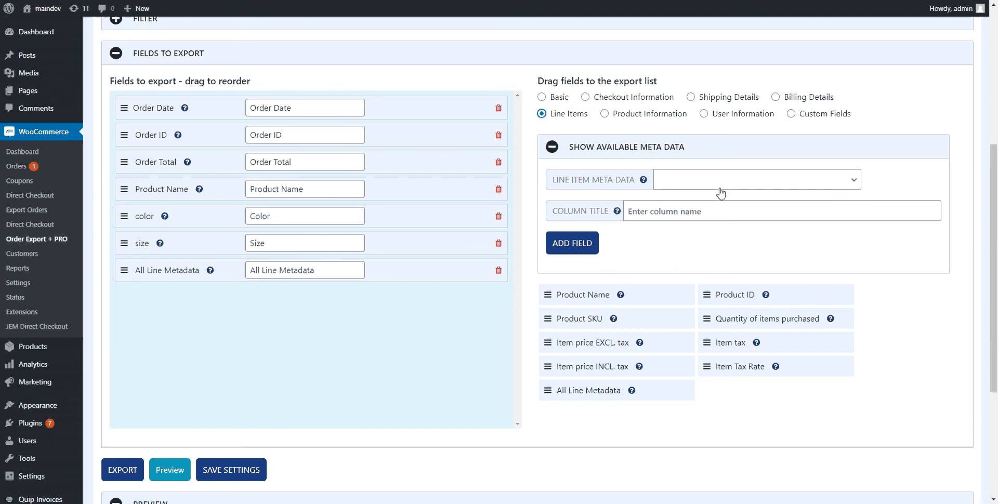
pyautogui.click(756, 179)
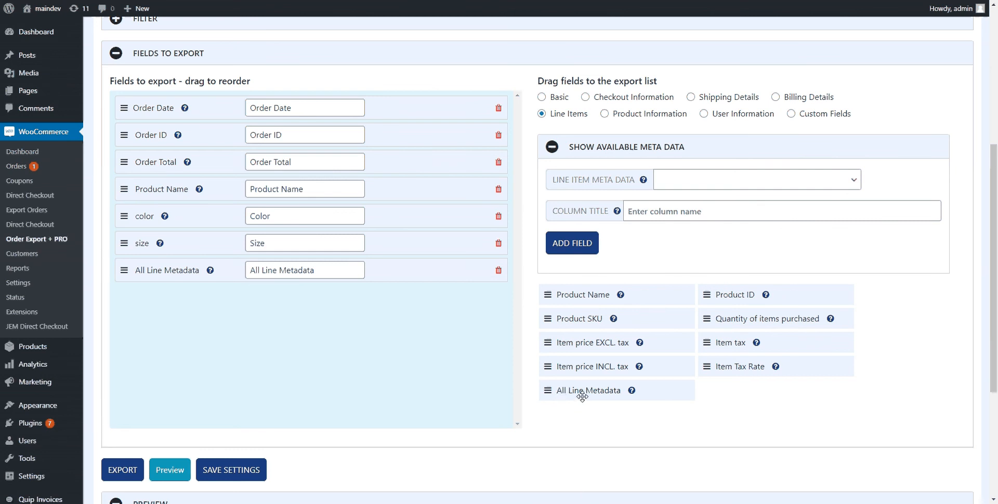
pyautogui.moveTo(540, 400)
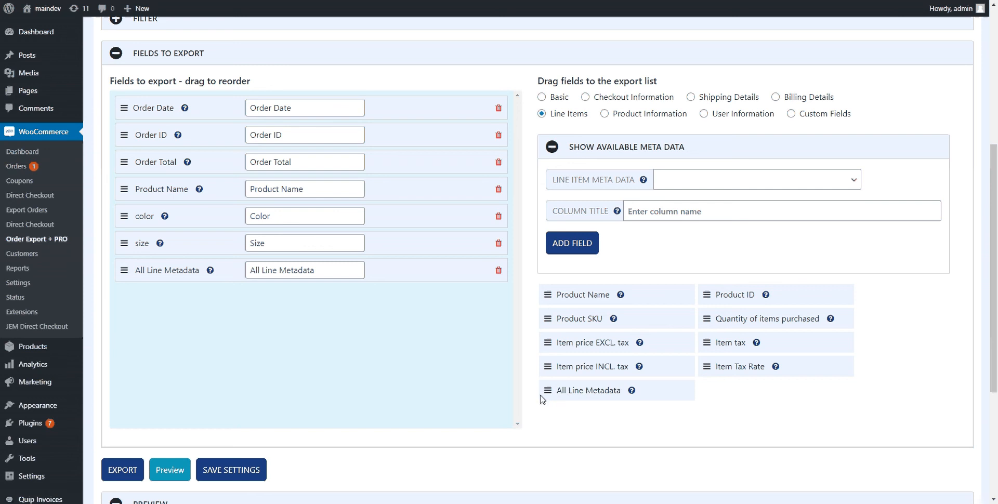
pyautogui.moveTo(578, 400)
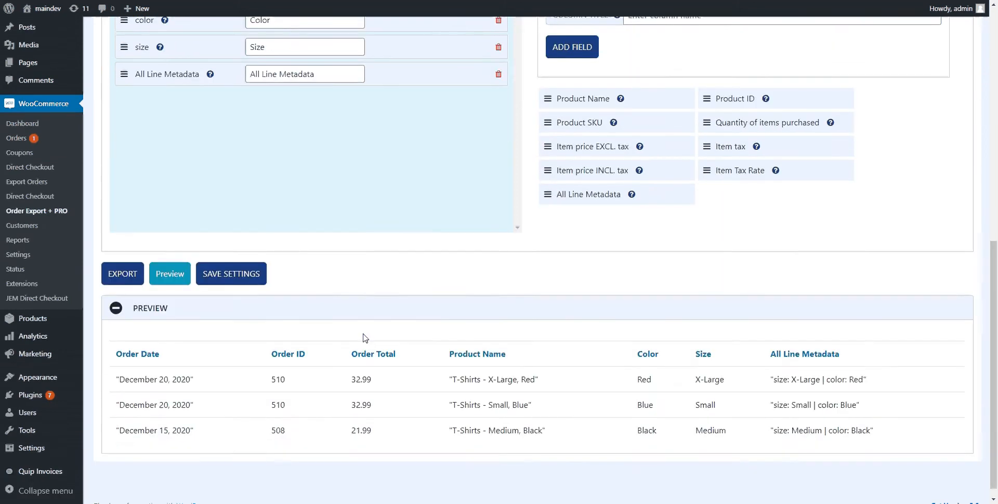
pyautogui.scroll(-3)
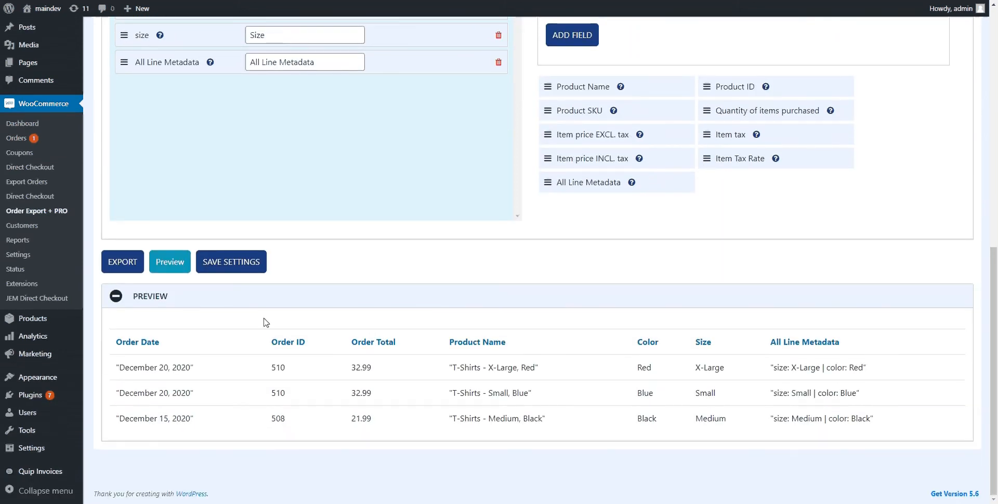
pyautogui.moveTo(371, 398)
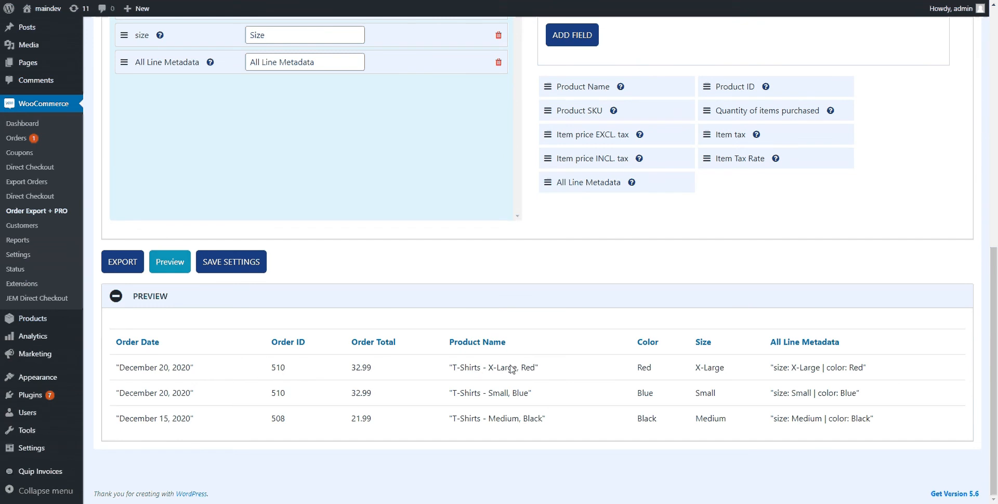
pyautogui.moveTo(894, 373)
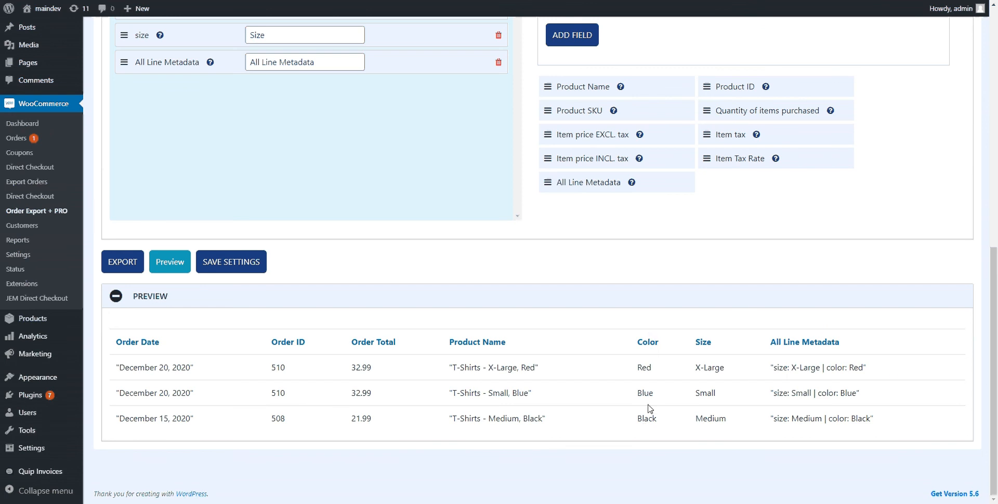
pyautogui.moveTo(730, 443)
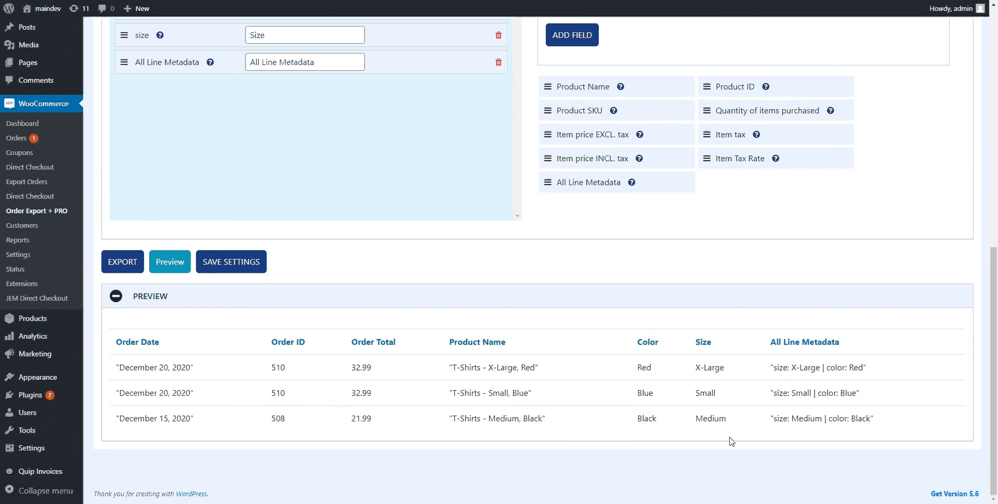
pyautogui.moveTo(829, 355)
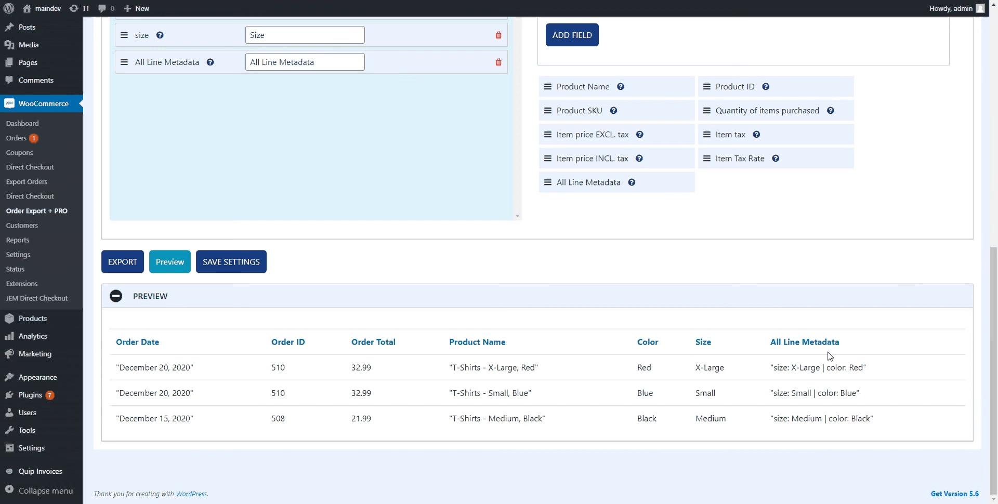
pyautogui.moveTo(869, 372)
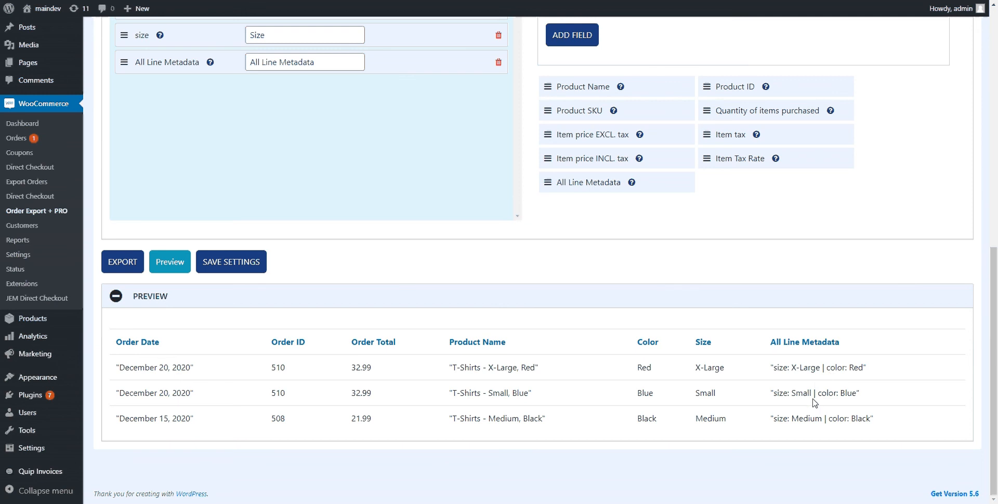
pyautogui.moveTo(689, 388)
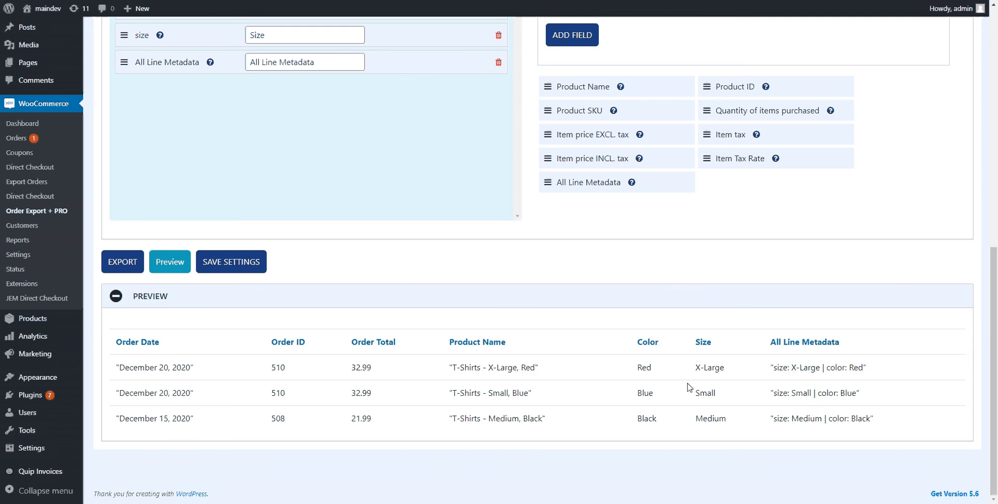
pyautogui.moveTo(695, 400)
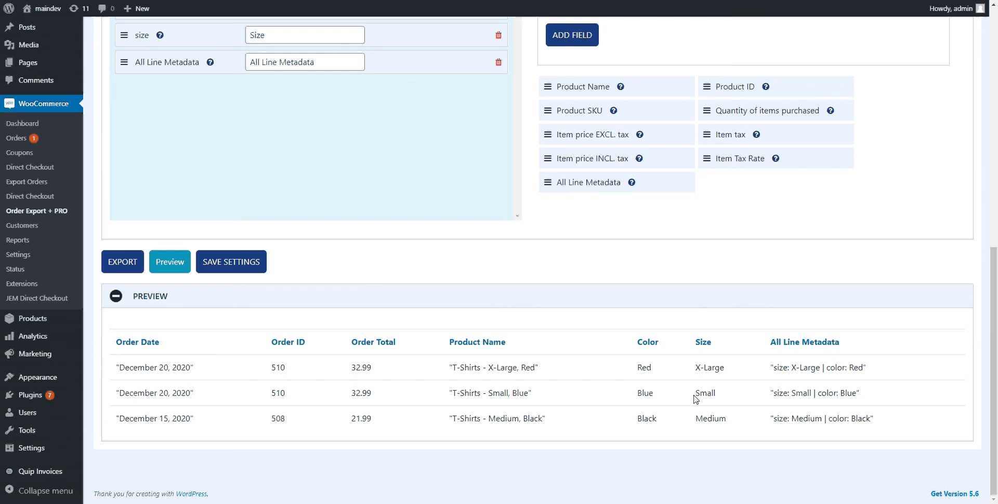
pyautogui.moveTo(656, 420)
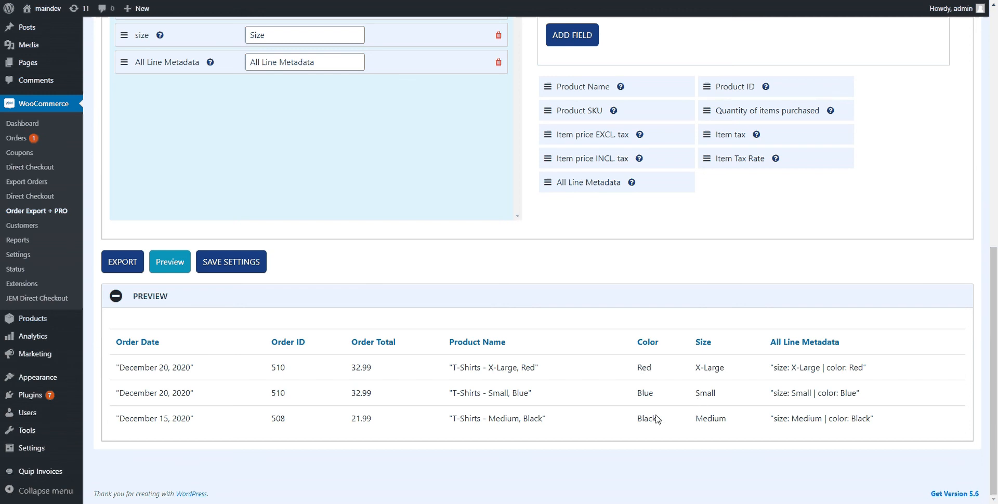
pyautogui.moveTo(684, 416)
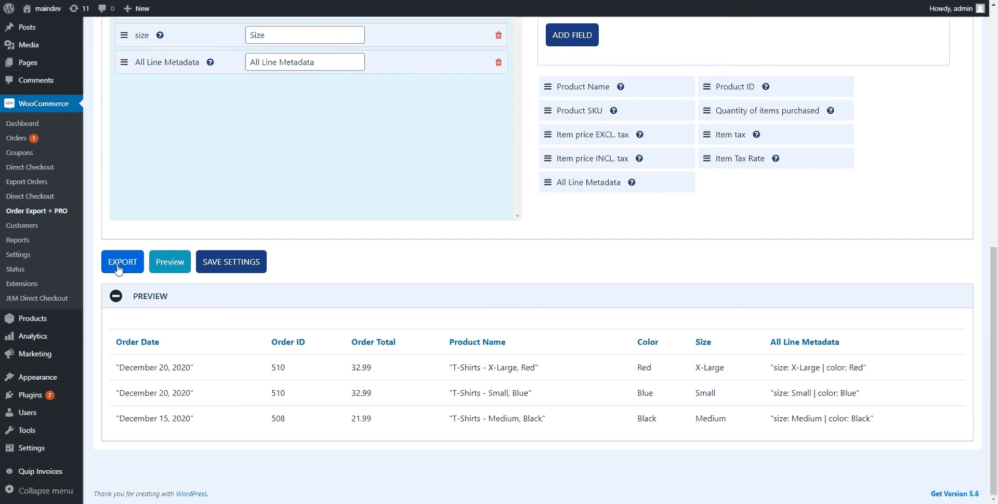
pyautogui.click(122, 262)
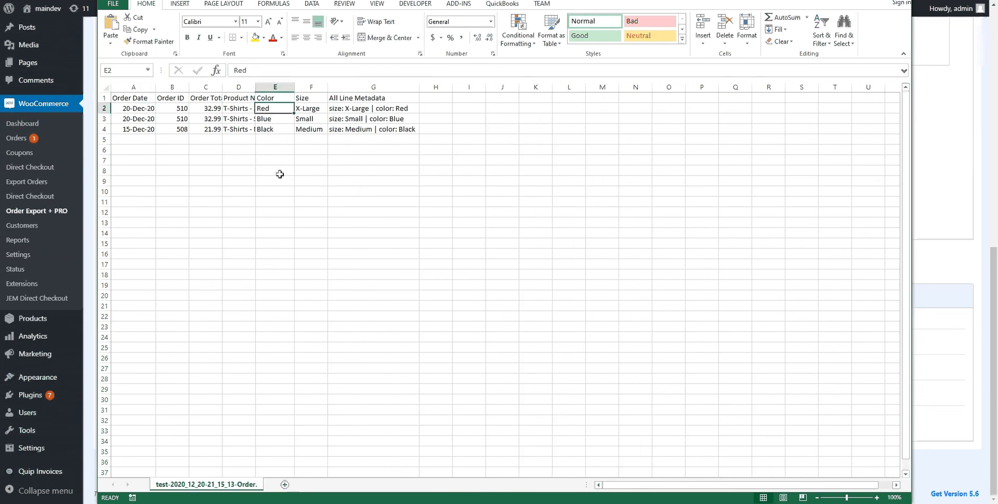
pyautogui.click(275, 120)
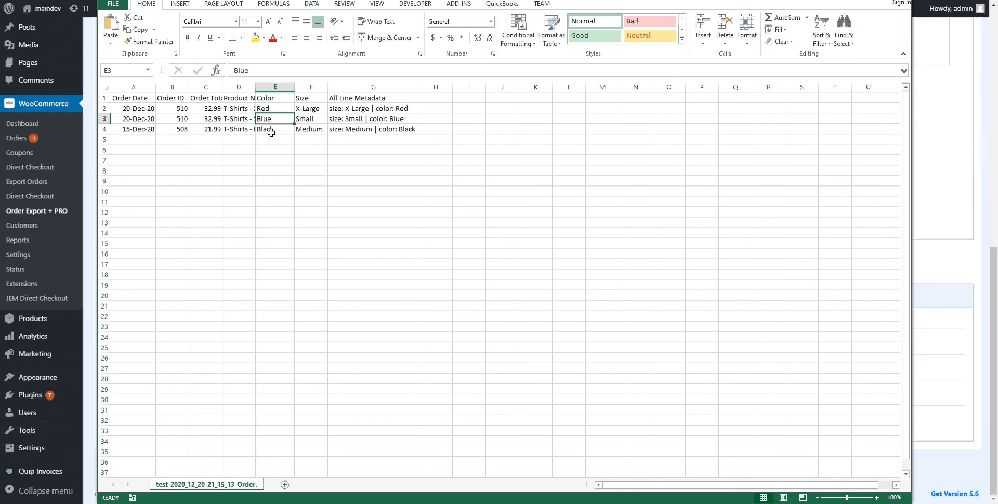
pyautogui.click(311, 119)
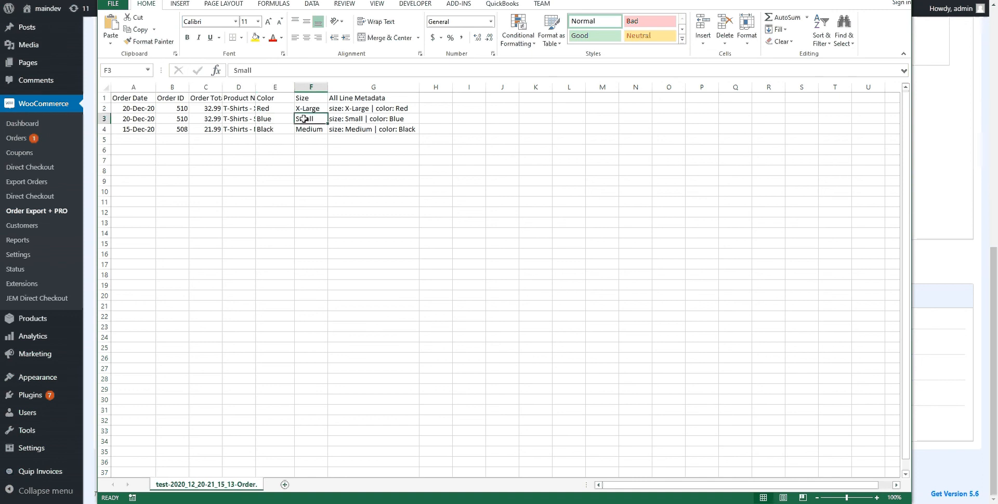
pyautogui.click(311, 129)
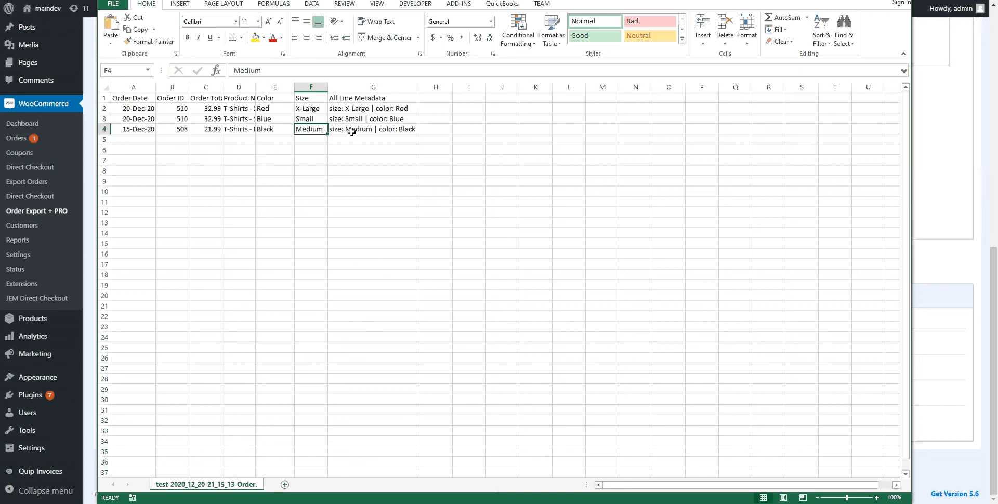
pyautogui.moveTo(322, 358)
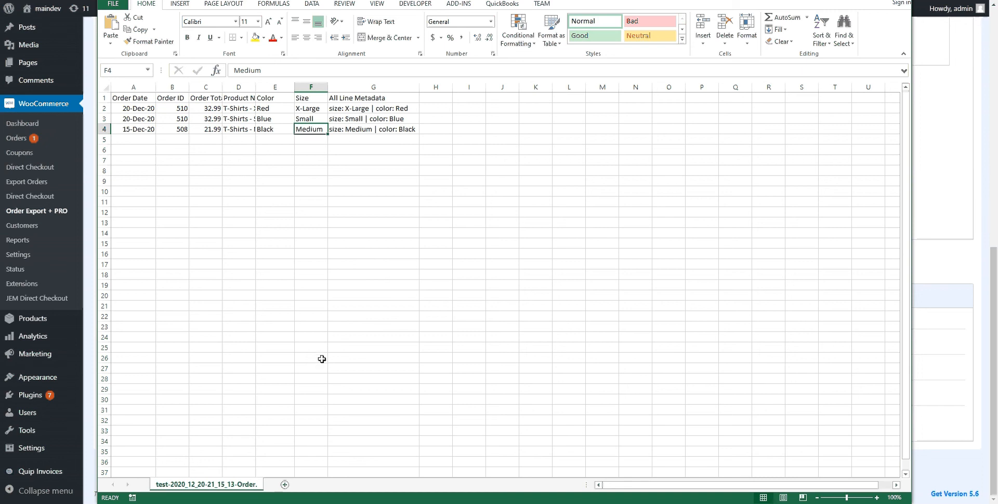
pyautogui.moveTo(316, 264)
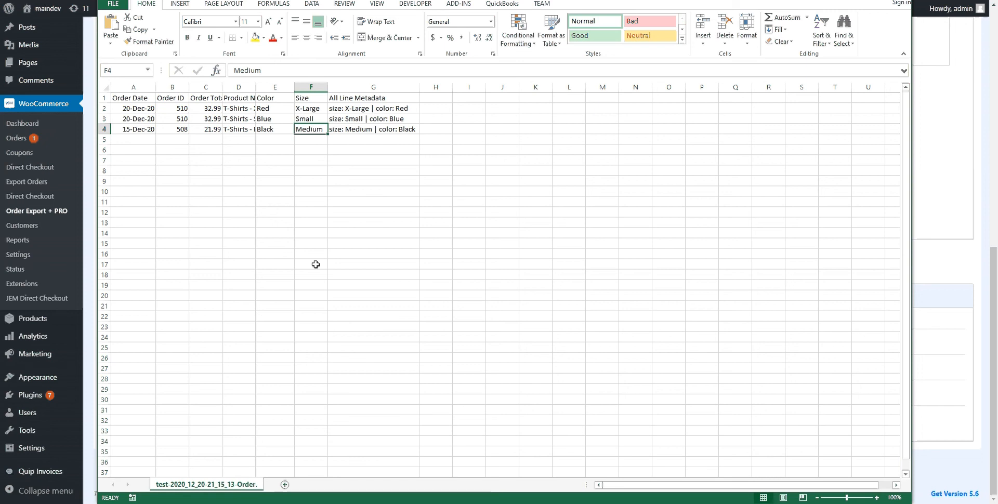